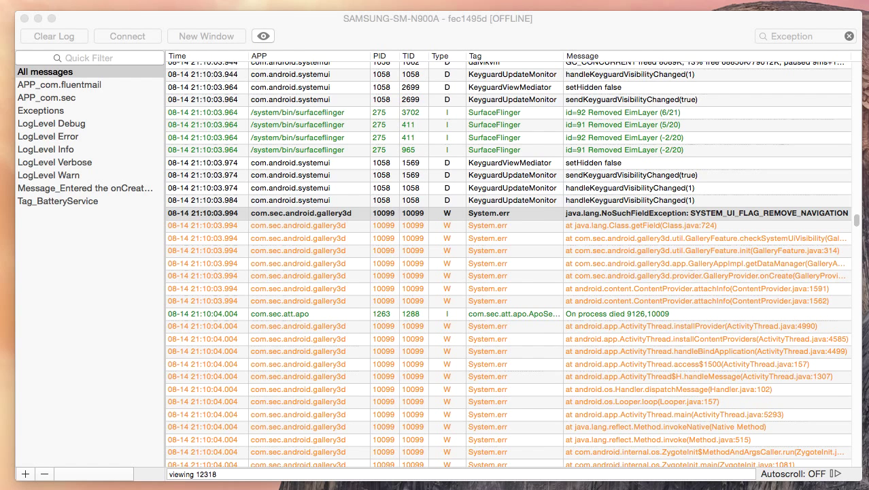
{"action": "mouse_move", "coordinate": [354, 277]}
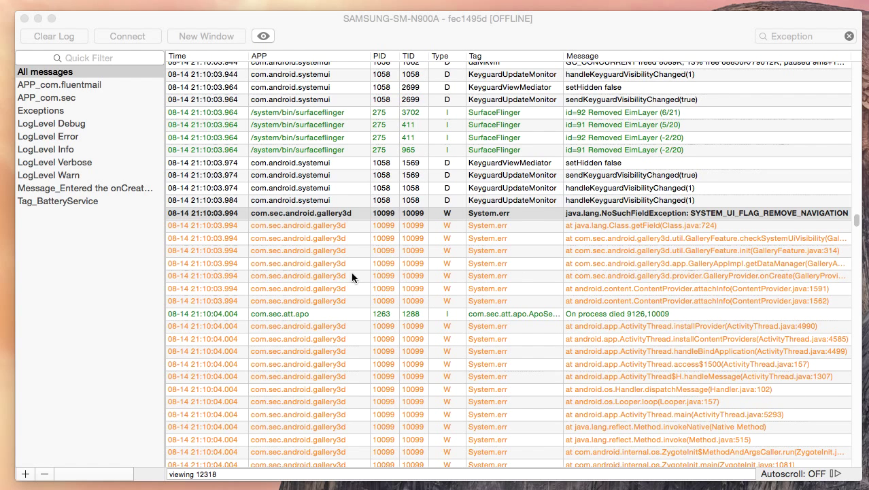
{"action": "mouse_move", "coordinate": [683, 262]}
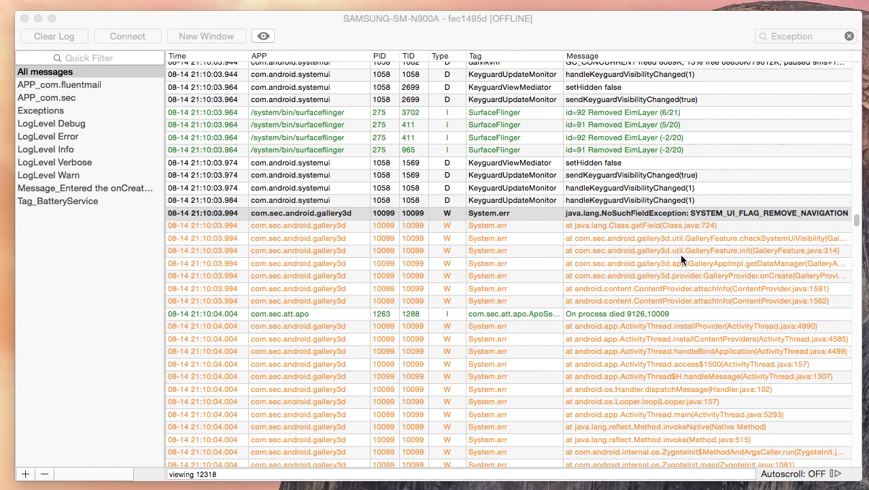
{"action": "mouse_move", "coordinate": [672, 234]}
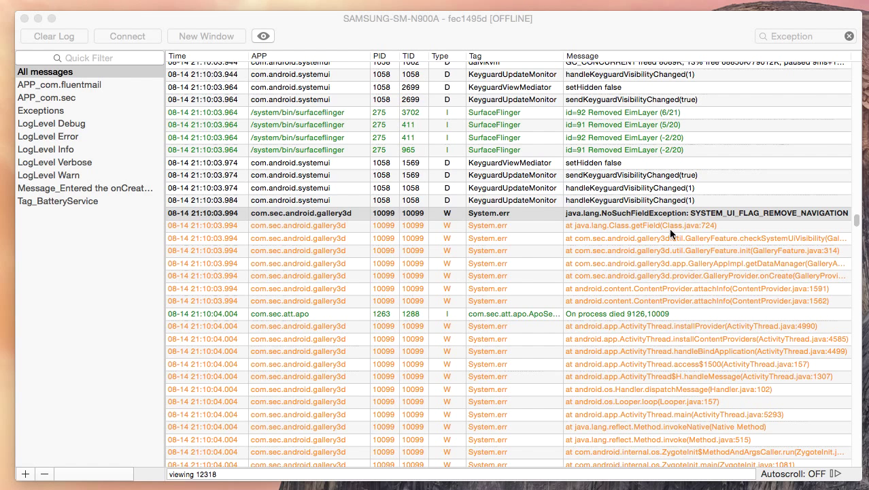
{"action": "mouse_move", "coordinate": [705, 223]}
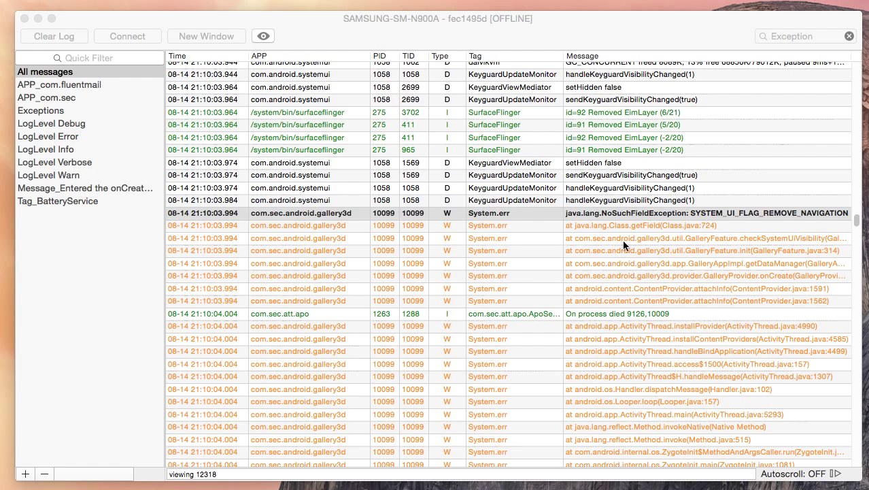
{"action": "mouse_move", "coordinate": [651, 218]}
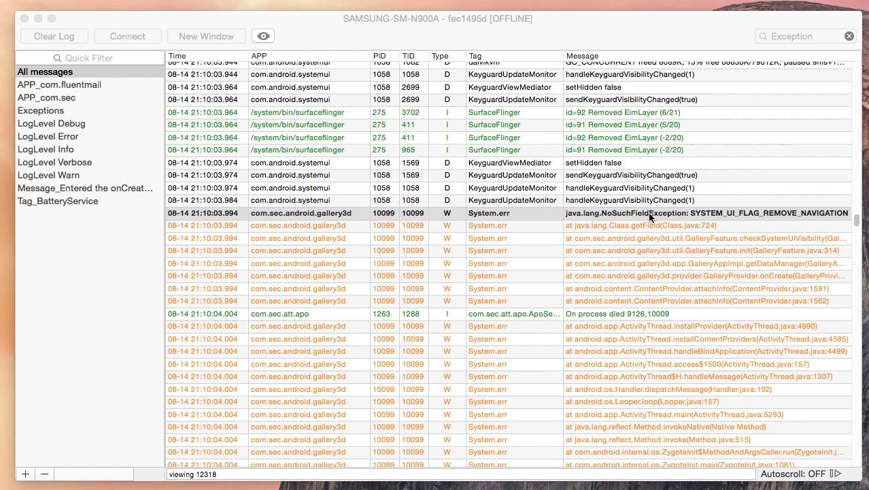
{"action": "mouse_move", "coordinate": [617, 317]}
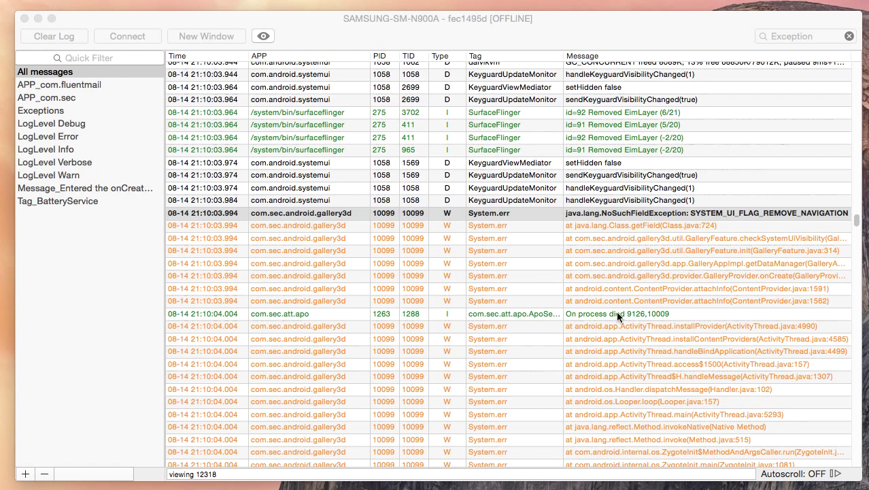
{"action": "mouse_move", "coordinate": [588, 220]}
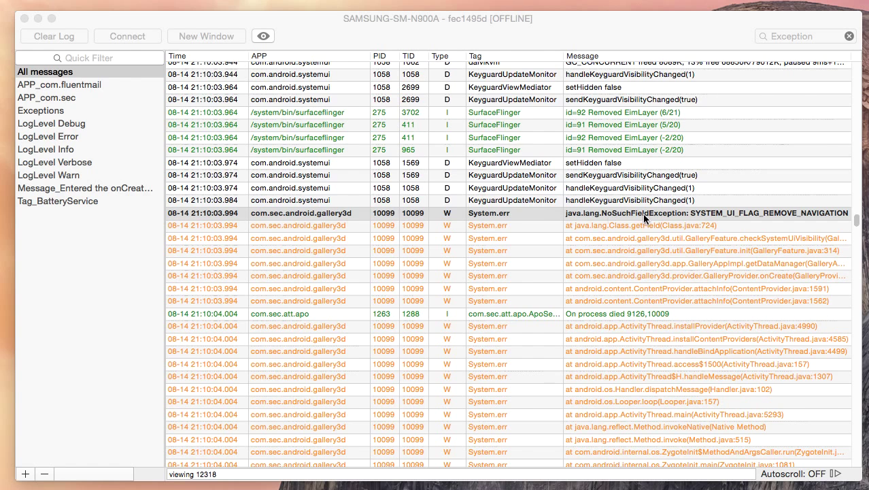
{"action": "mouse_move", "coordinate": [583, 236]}
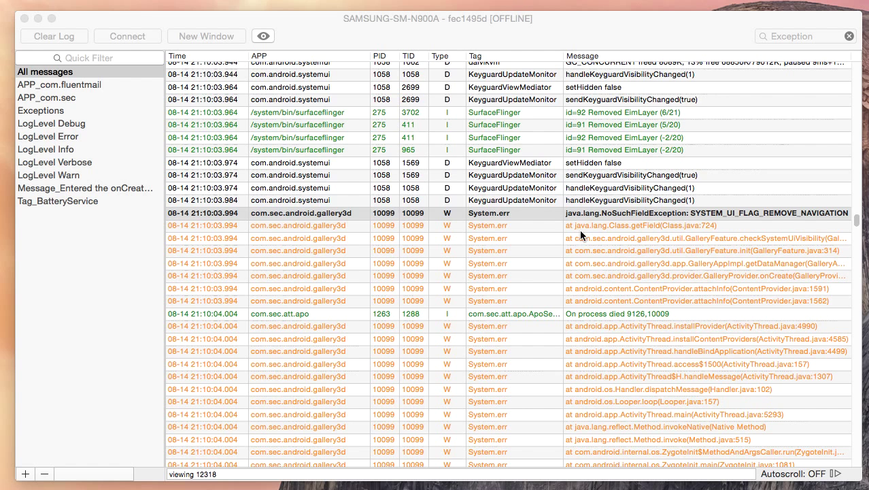
{"action": "mouse_move", "coordinate": [577, 232]}
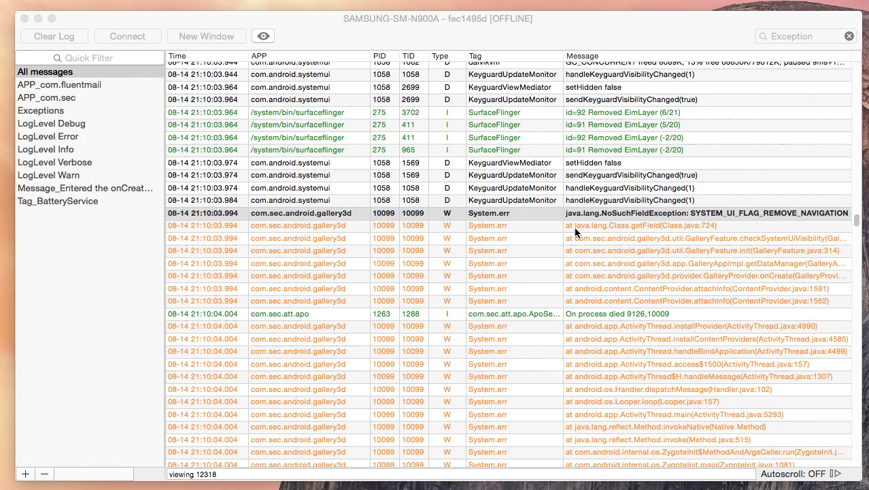
{"action": "mouse_move", "coordinate": [591, 239]}
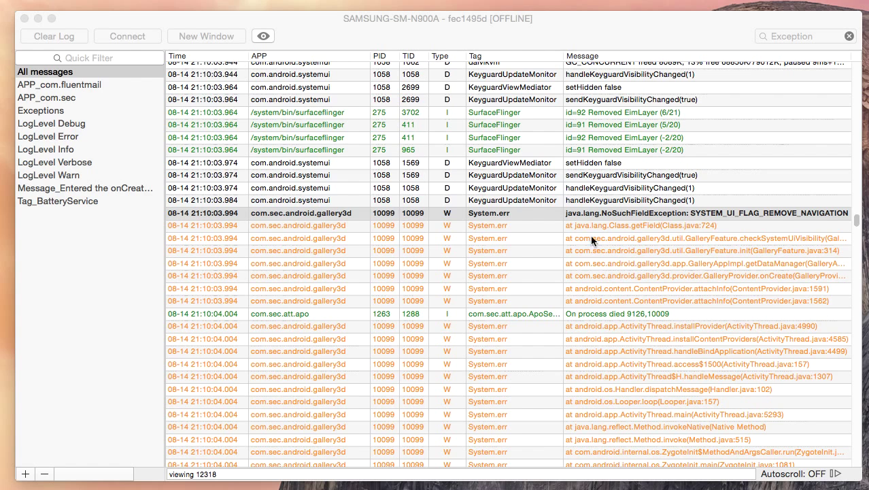
{"action": "mouse_move", "coordinate": [601, 234]}
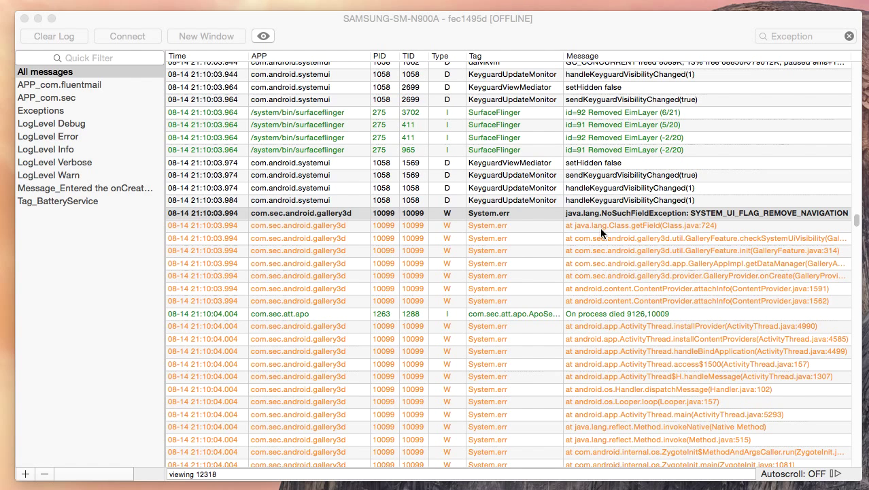
- Build an any-of filter: Message begins with 'at' or contains 'Exception', and apply it (248 of 12318 lines)
{"action": "right_click", "coordinate": [601, 231]}
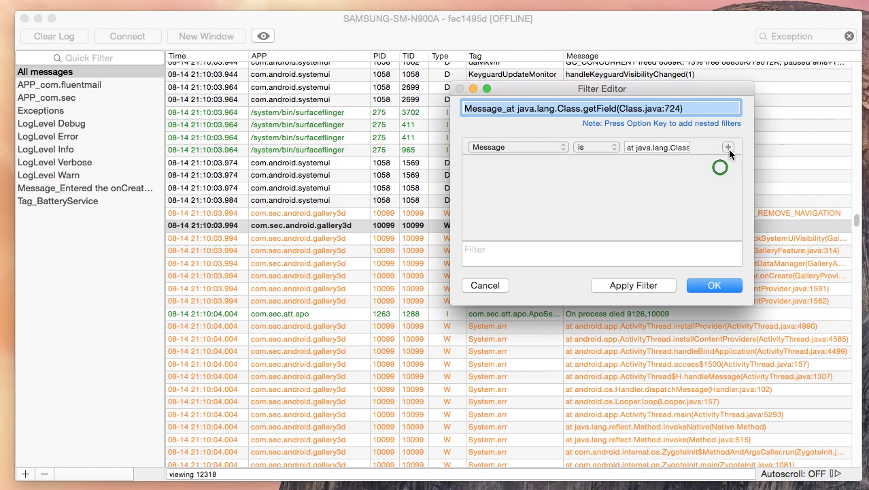
{"action": "left_click", "coordinate": [729, 147]}
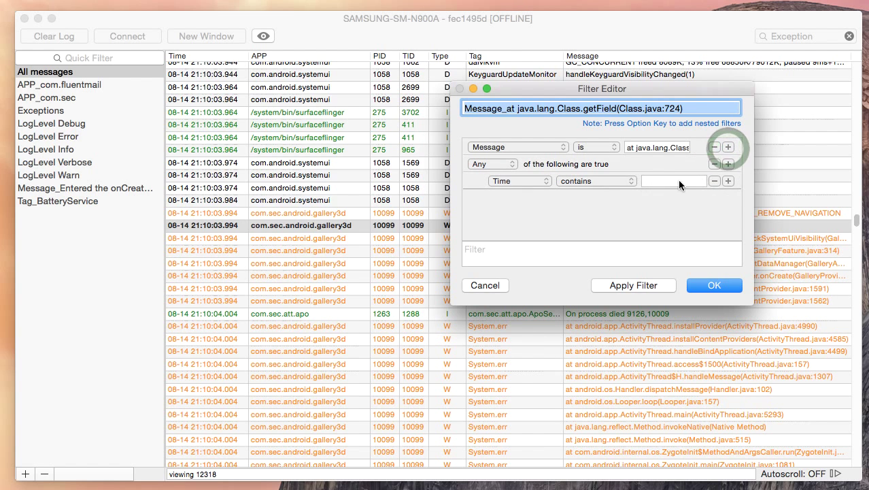
{"action": "mouse_move", "coordinate": [596, 160]}
{"action": "type", "text": "a"}
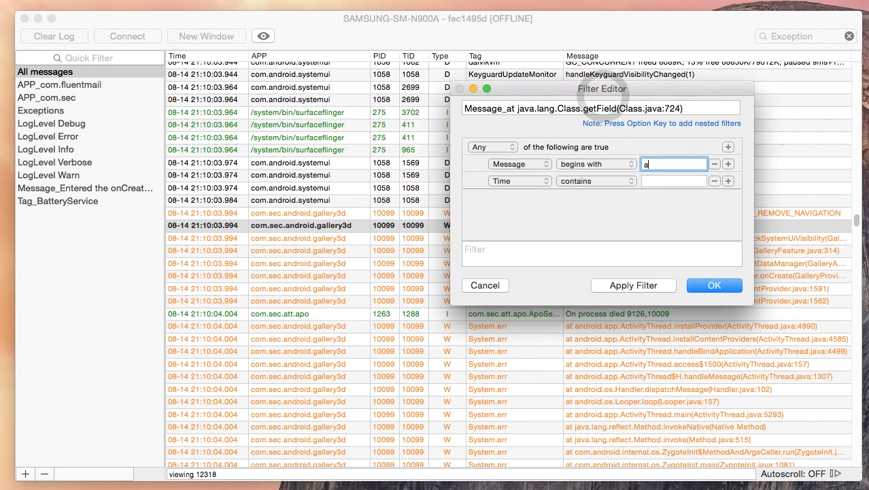
{"action": "type", "text": "t"}
{"action": "left_click", "coordinate": [673, 181]}
{"action": "type", "text": "E"}
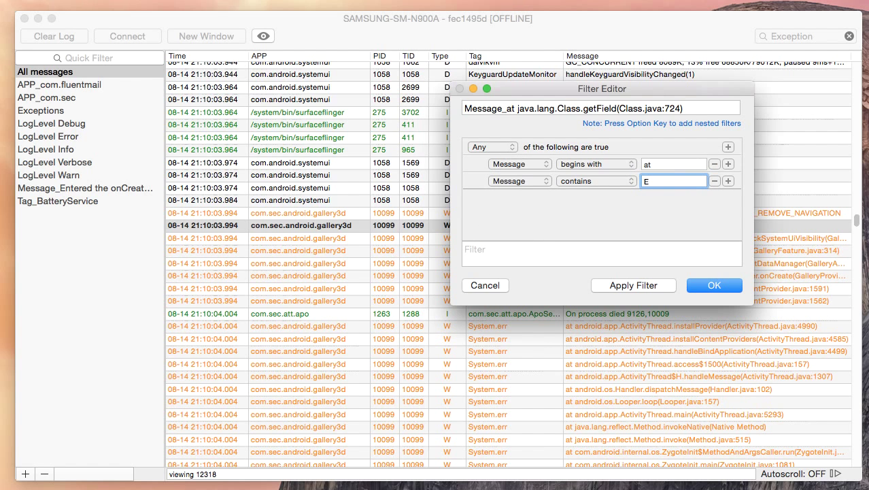
{"action": "type", "text": "xception"}
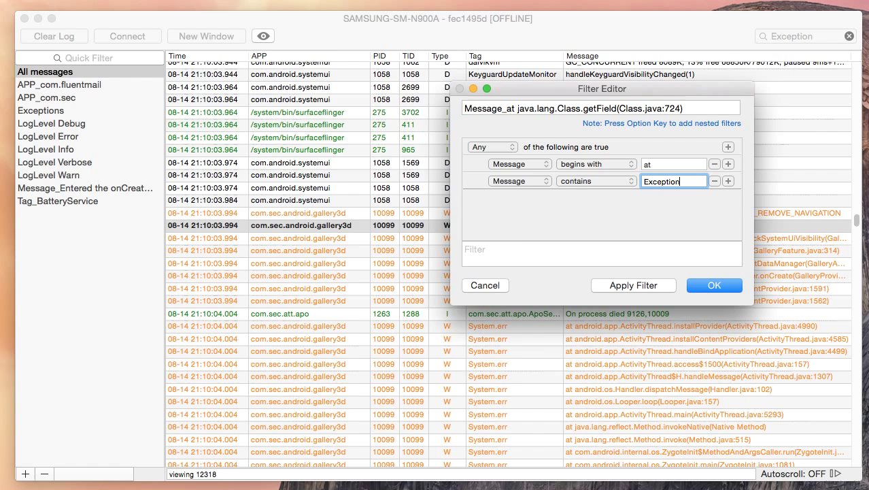
{"action": "left_click", "coordinate": [634, 286]}
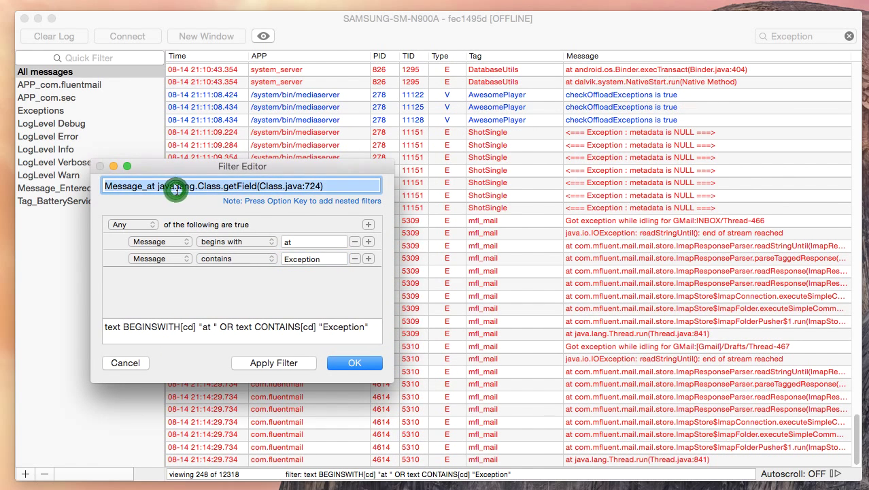
- Save the filter as 'Exception' and select it in the saved filters sidebar
{"action": "type", "text": "Exceptio"}
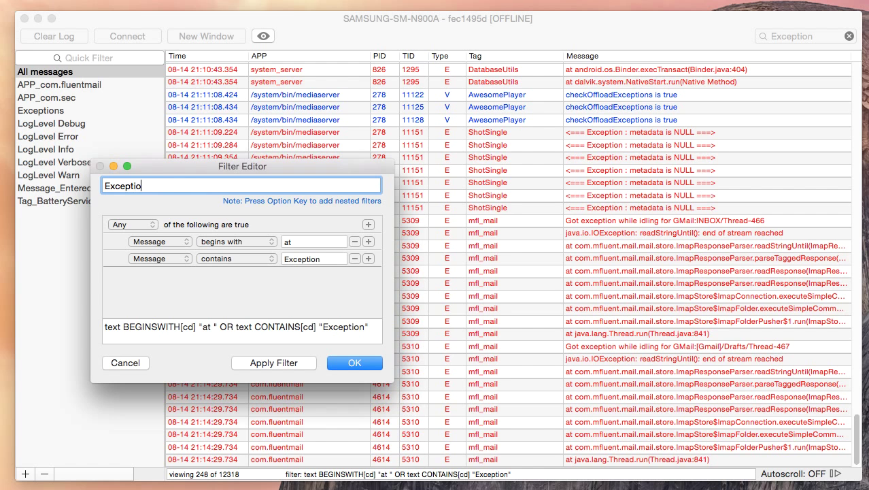
{"action": "left_click", "coordinate": [354, 362]}
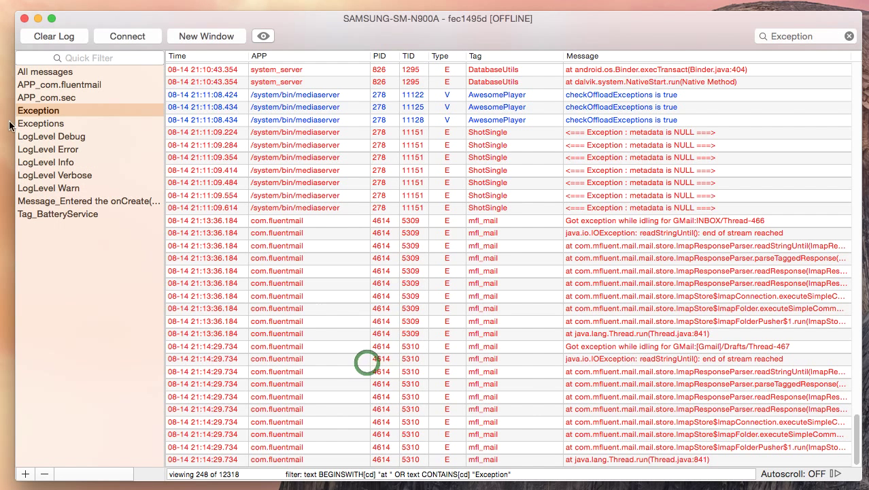
{"action": "left_click", "coordinate": [38, 110]}
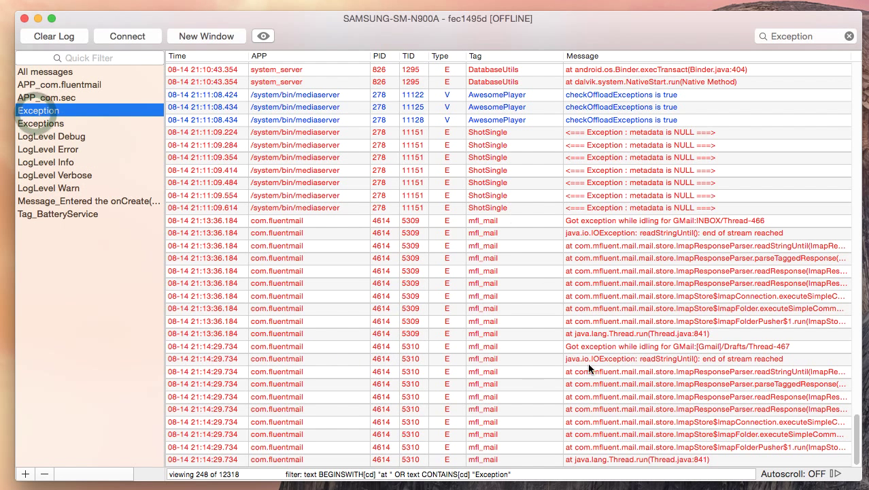
{"action": "left_click", "coordinate": [843, 473]}
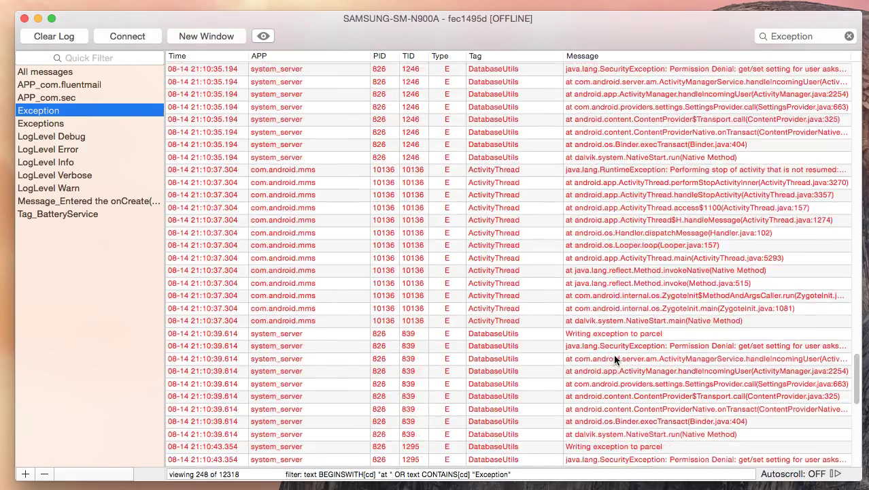
- Connect to the device so the Exception filter fills live with new exception and stack-trace lines
{"action": "scroll", "scroll_direction": "down", "scroll_amount": 3}
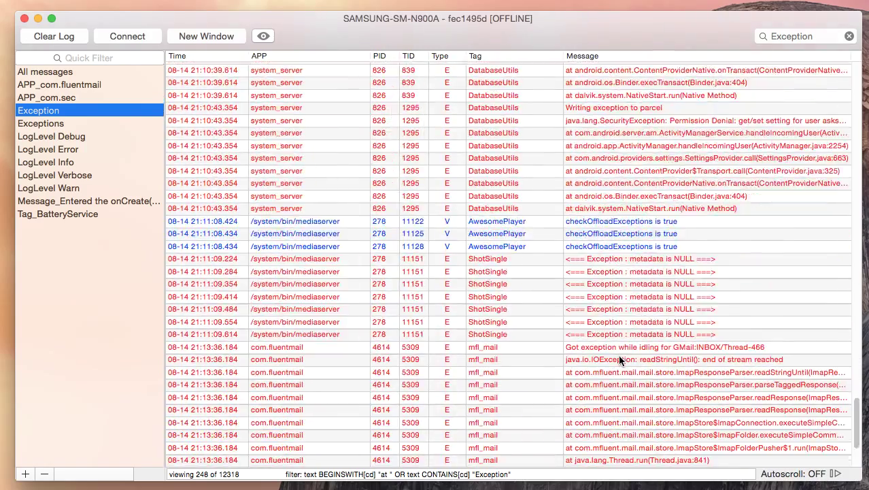
{"action": "left_click", "coordinate": [128, 35]}
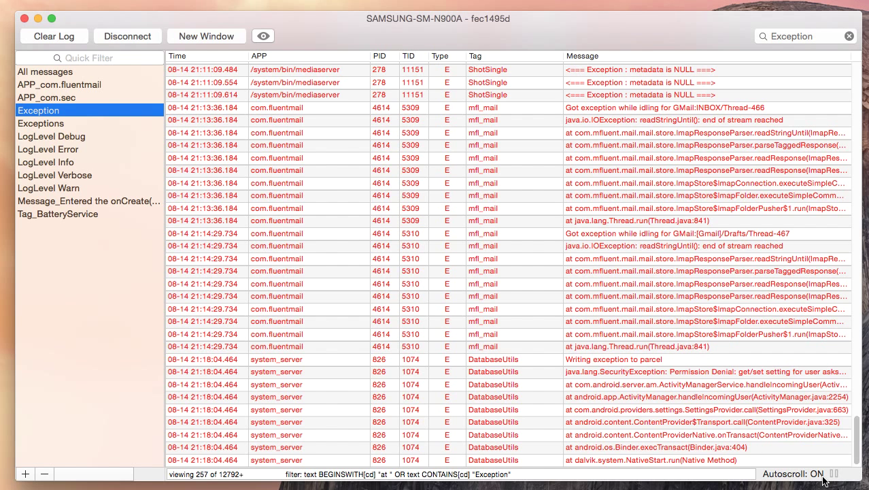
{"action": "scroll", "scroll_direction": "down", "scroll_amount": 3}
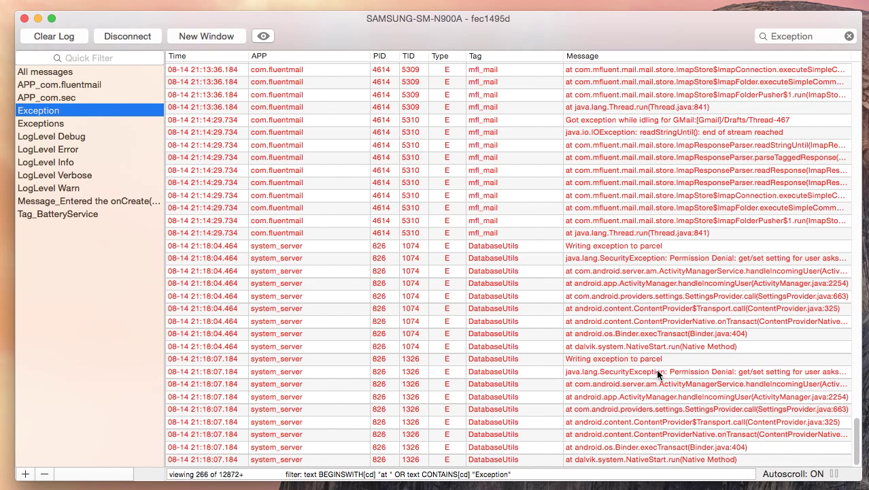
{"action": "mouse_move", "coordinate": [472, 393]}
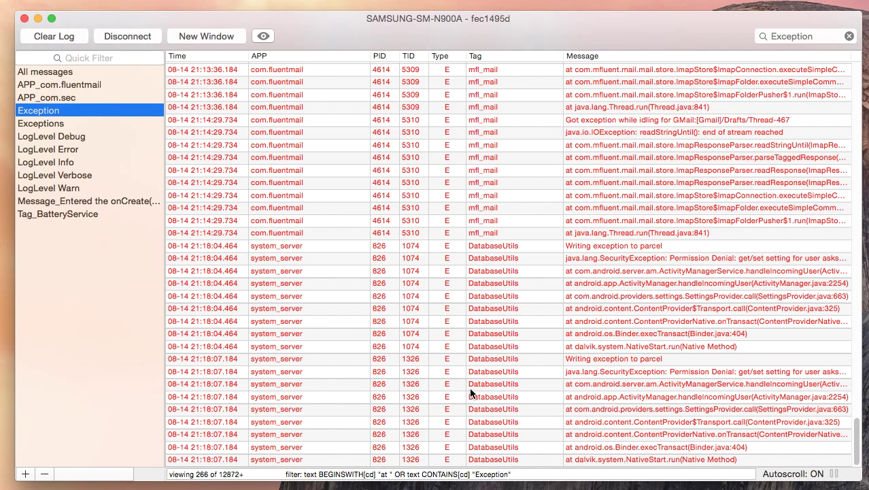
{"action": "mouse_move", "coordinate": [583, 414]}
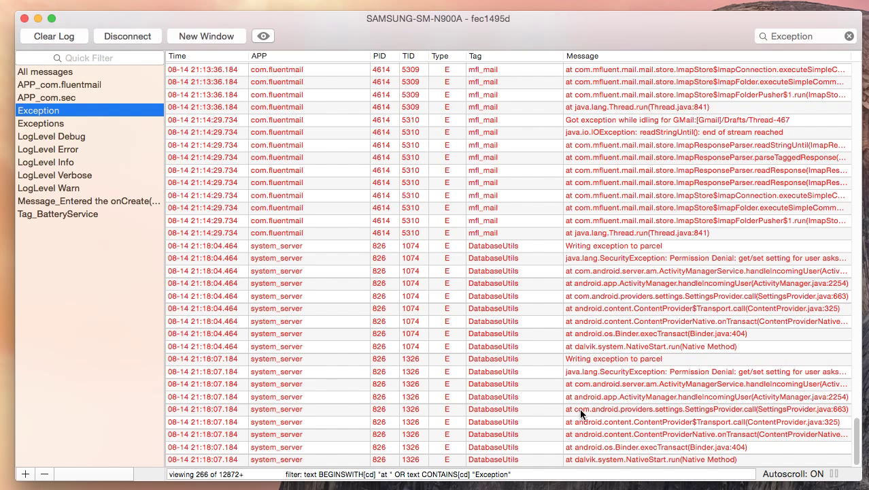